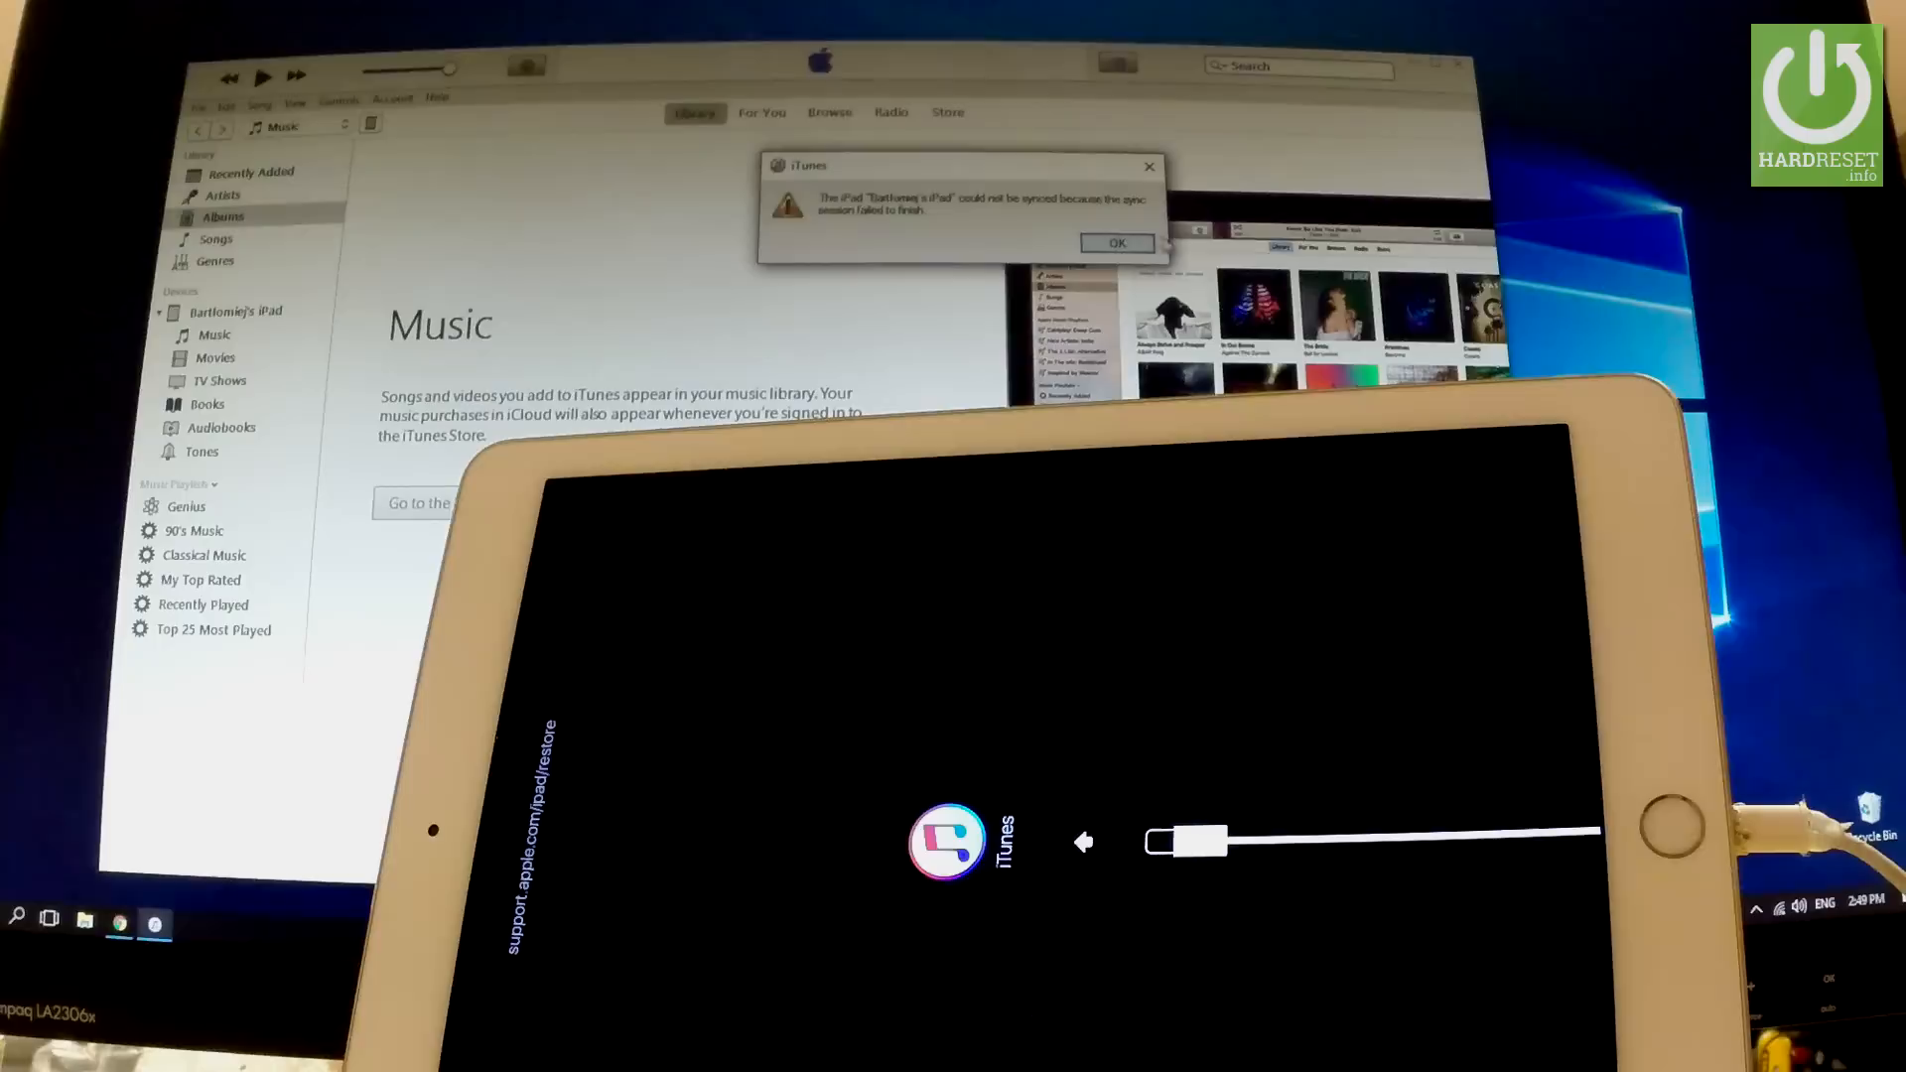
- Dismiss the 'could not be synced' alert so the iPad Air 2 summary and recovery prompt appear
left_click(1114, 242)
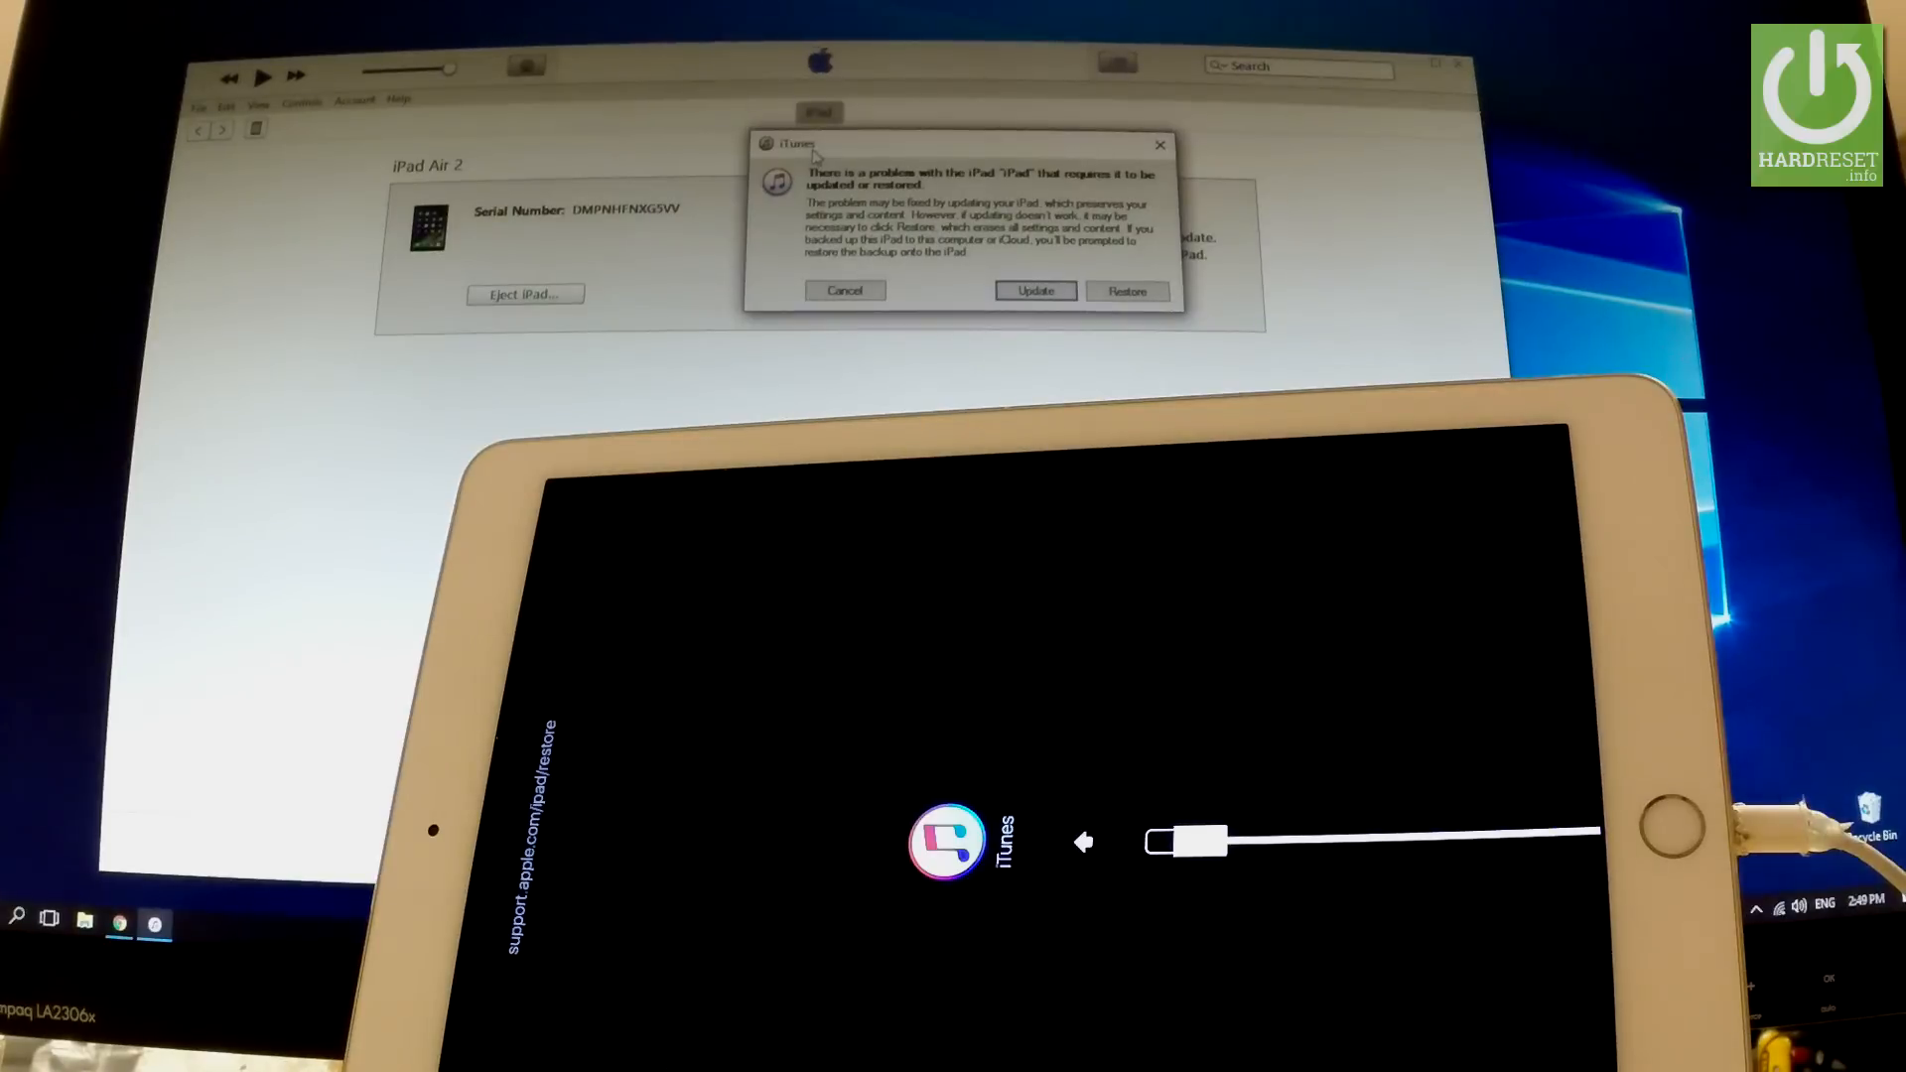
- Cancel the 'There is a problem with the iPad' dialog, leaving the Recovery Mode summary showing
left_click(843, 290)
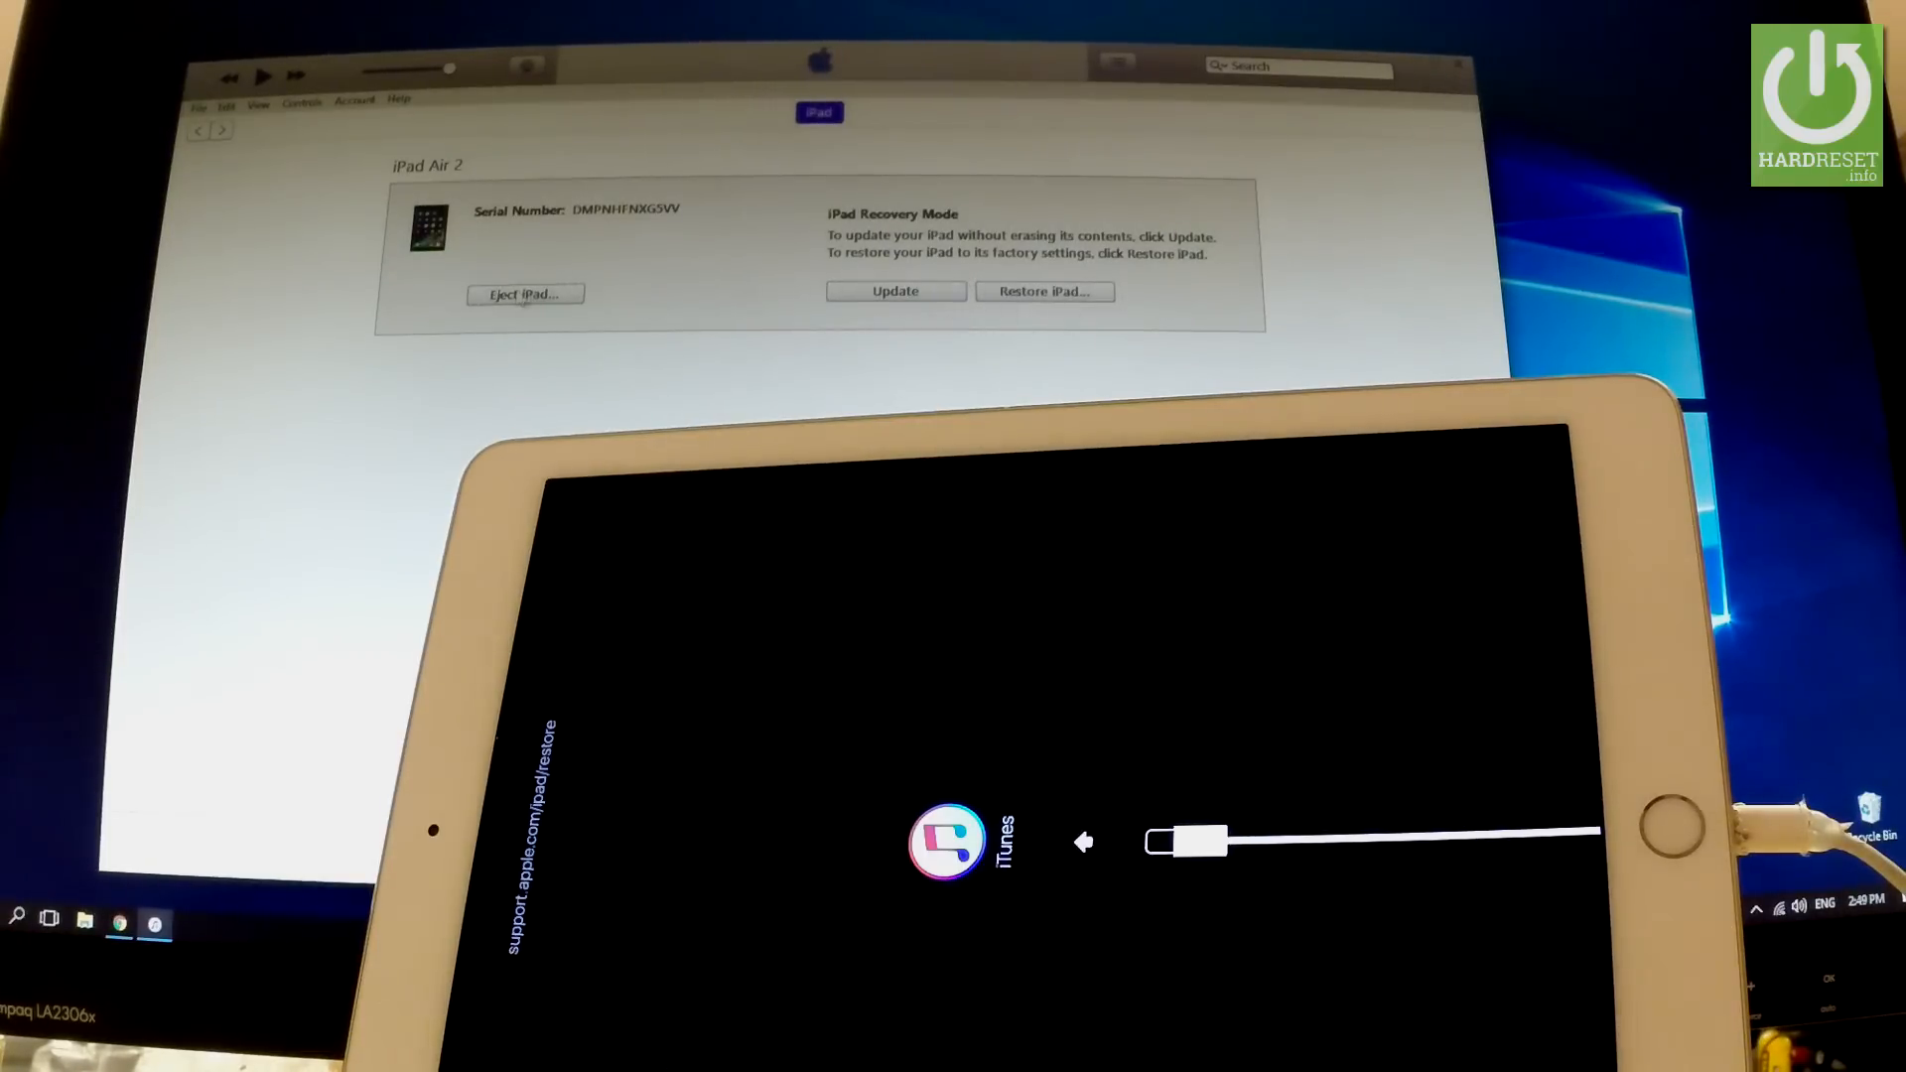
mouse_move(1225, 176)
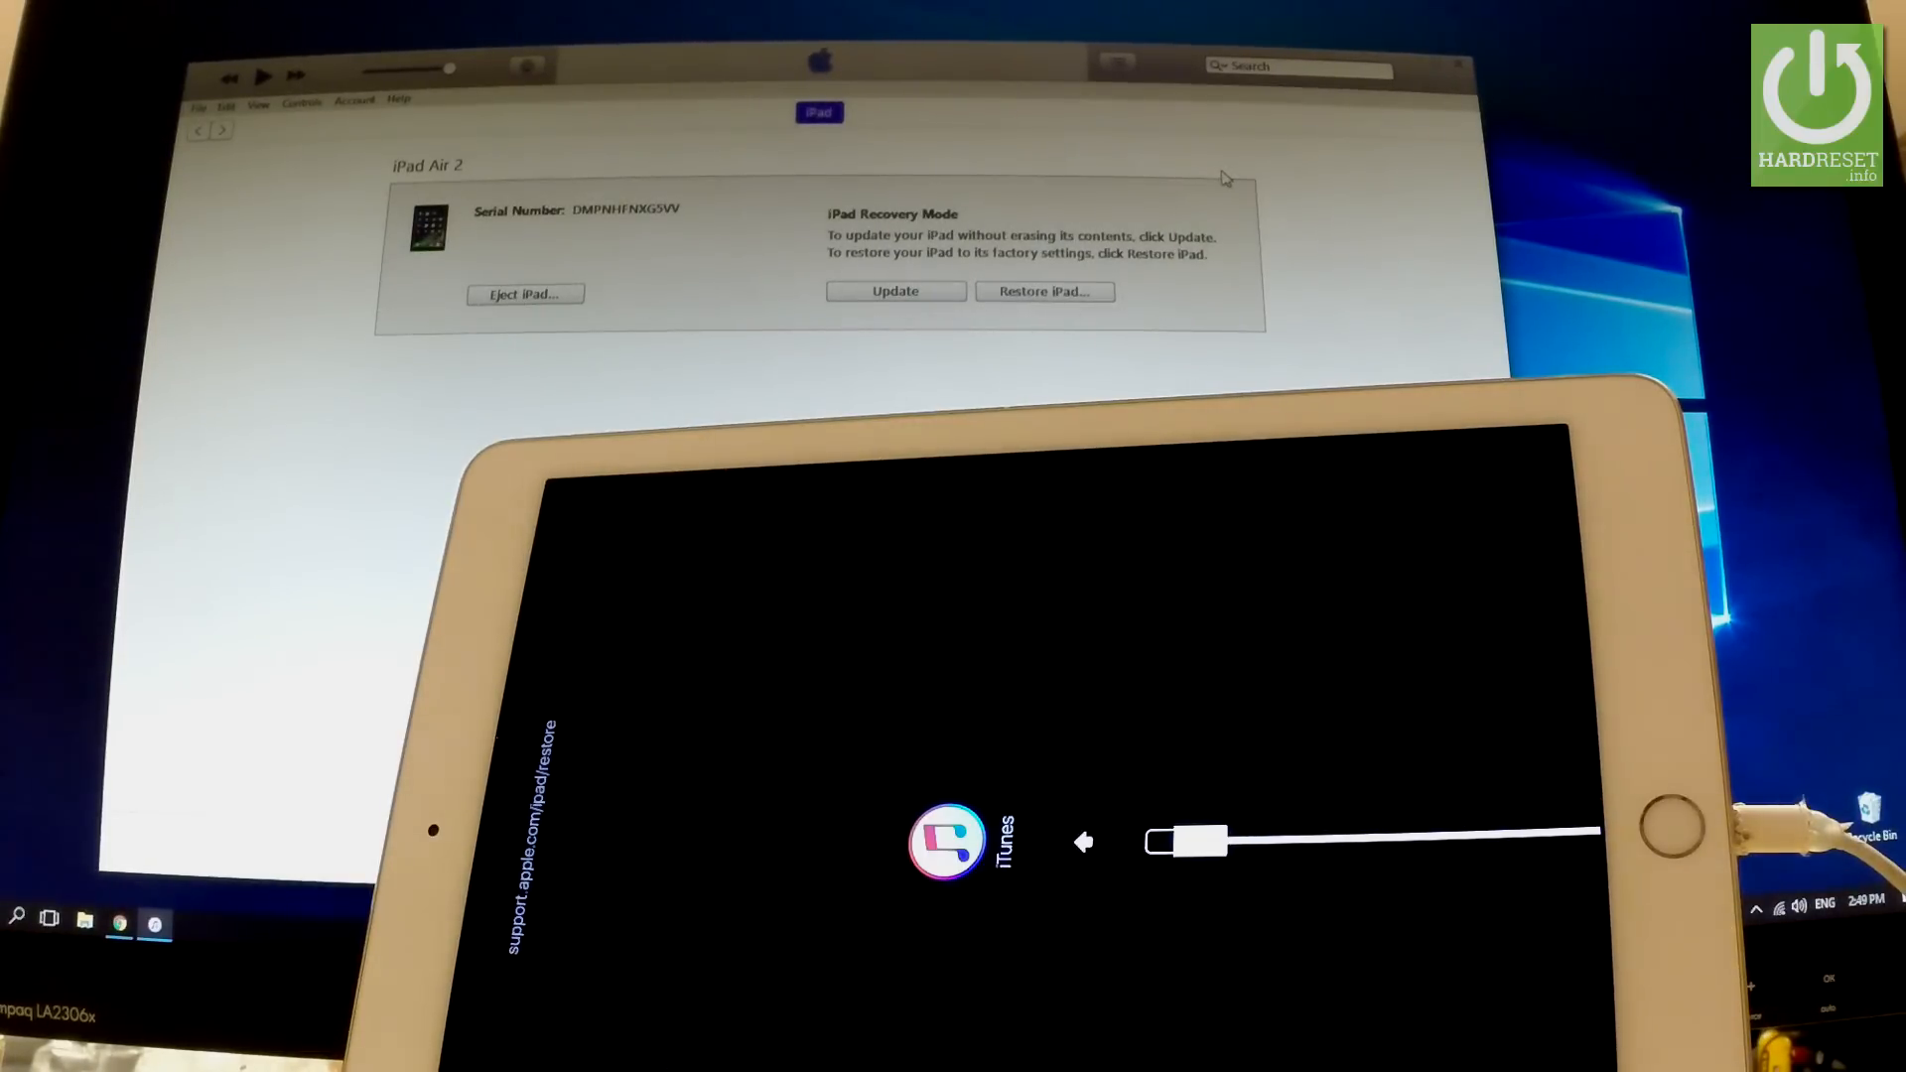